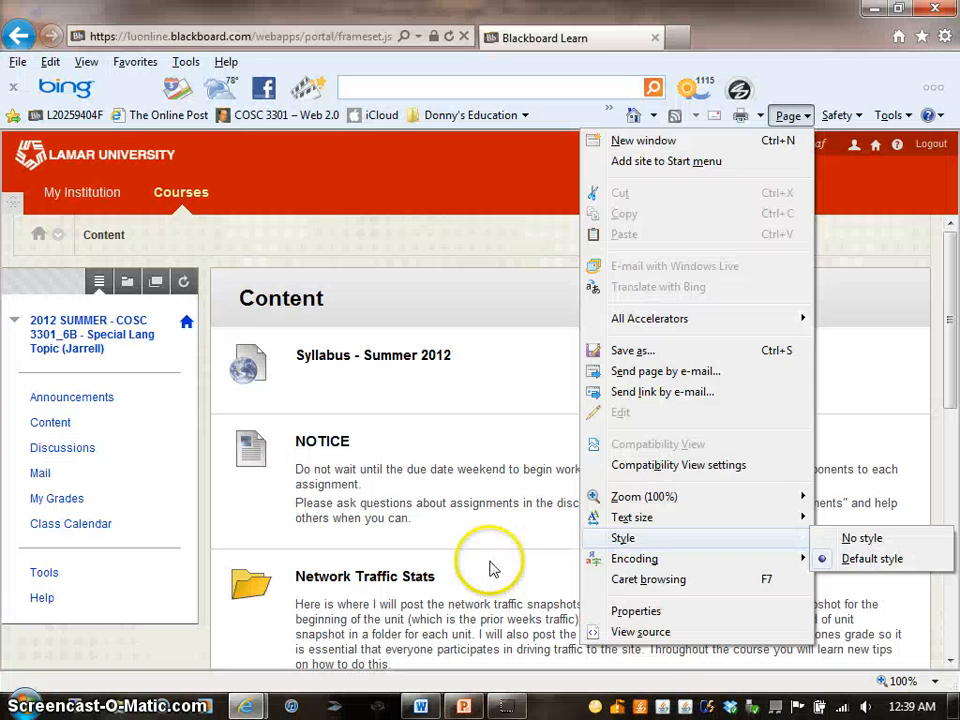
Dismiss the browser's Page menu to reveal the course Content page.
{"action": "left_click", "coordinate": [490, 564]}
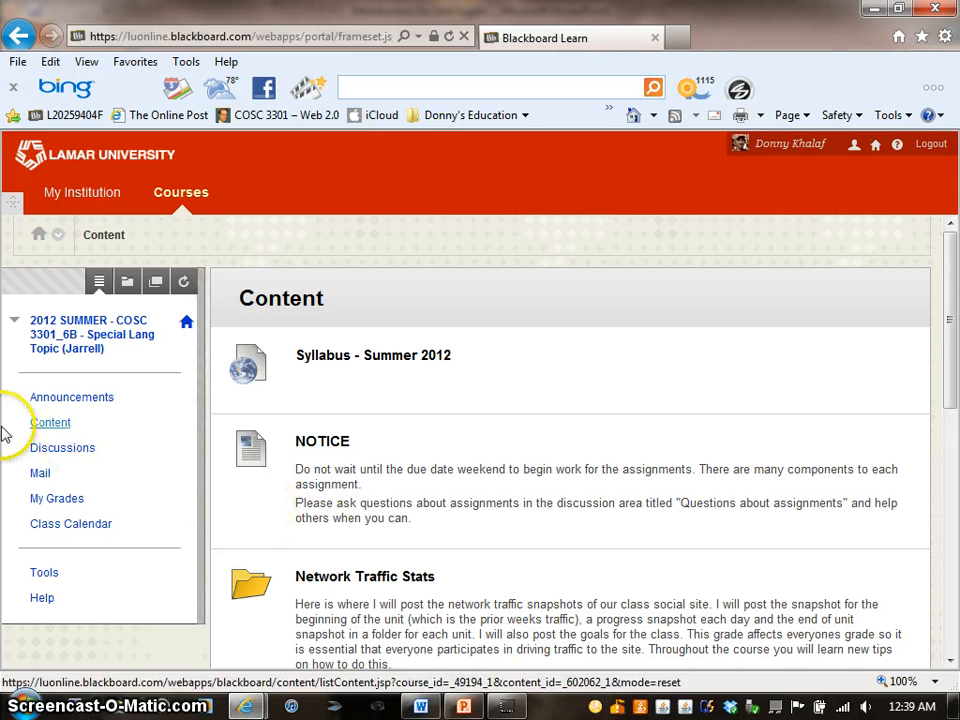
Go to Discussions and bring the Unit 4 Discussion - Blogging forum into view.
{"action": "left_click", "coordinate": [62, 448]}
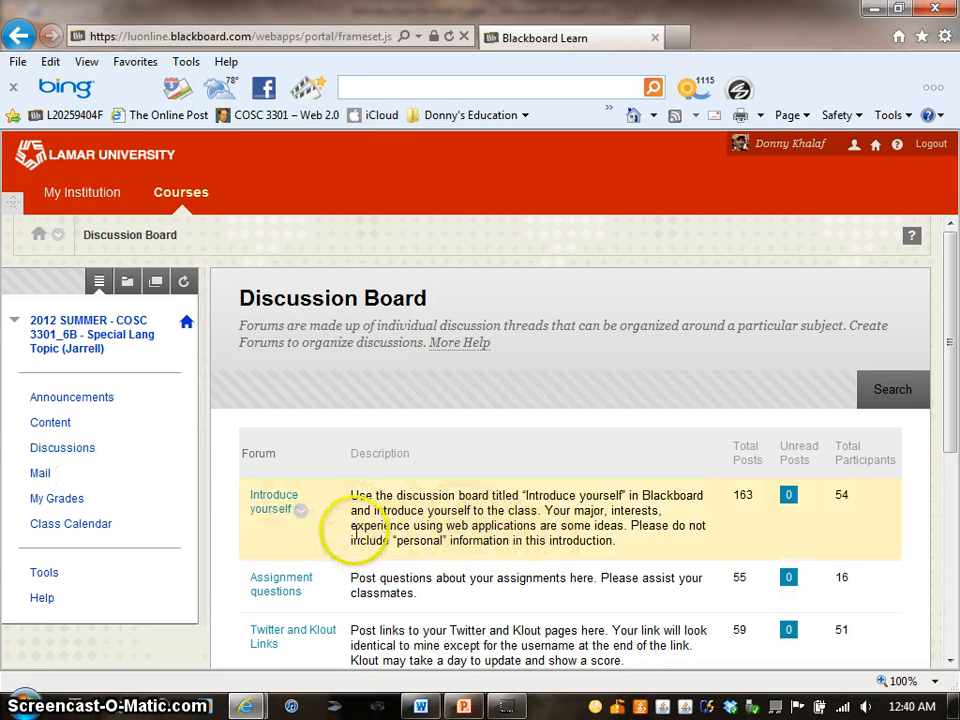
{"action": "mouse_move", "coordinate": [404, 472]}
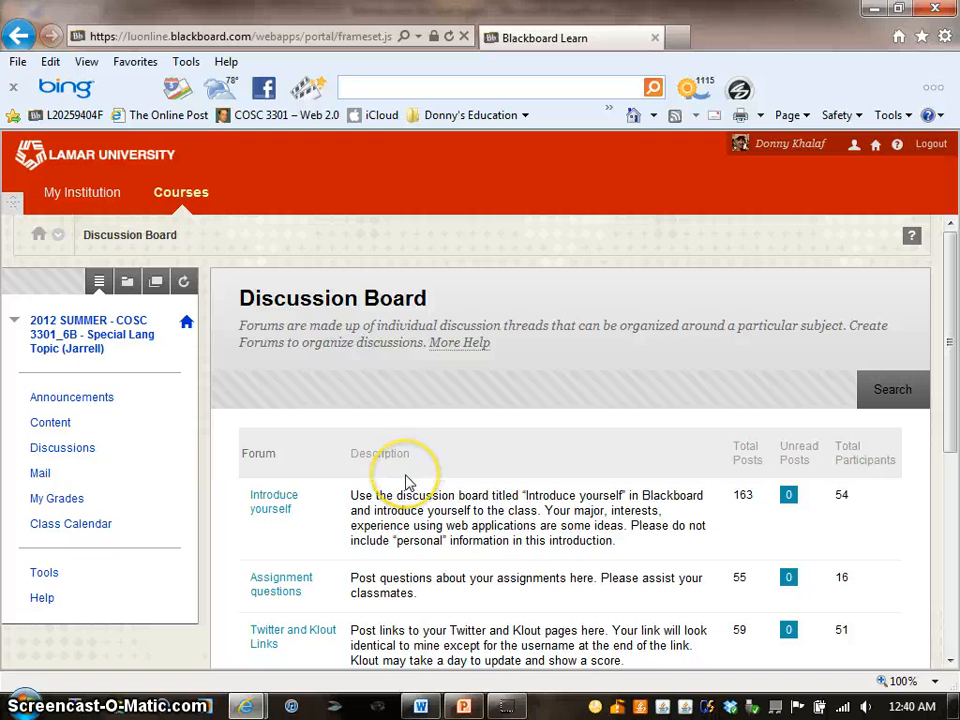
{"action": "mouse_move", "coordinate": [408, 480]}
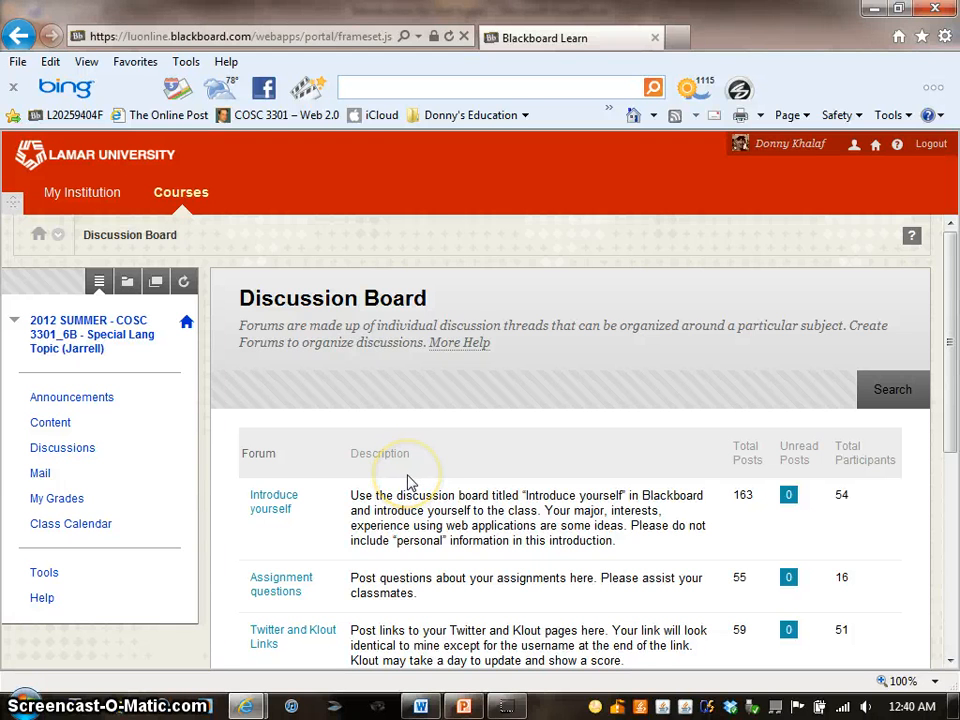
{"action": "mouse_move", "coordinate": [408, 482]}
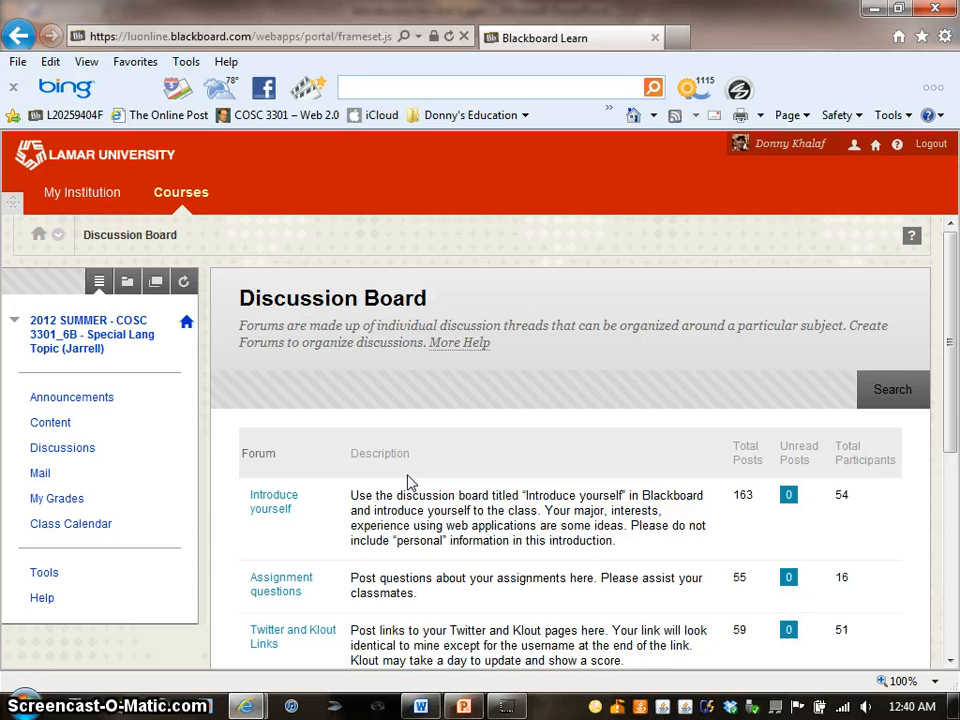
{"action": "scroll", "scroll_direction": "down", "scroll_amount": 3}
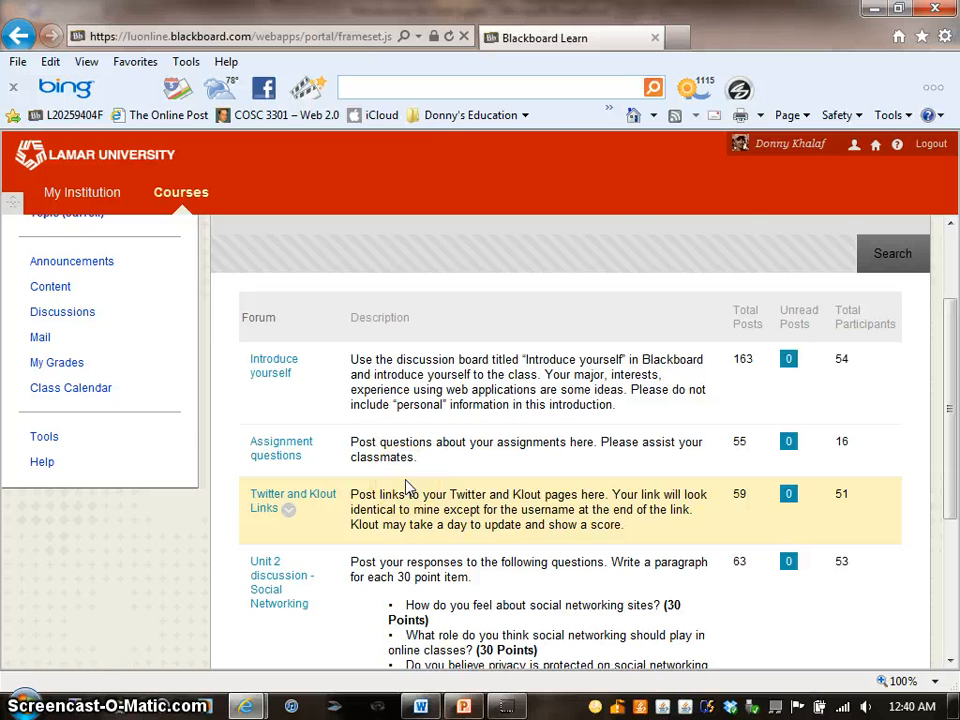
{"action": "scroll", "scroll_direction": "down", "scroll_amount": 3}
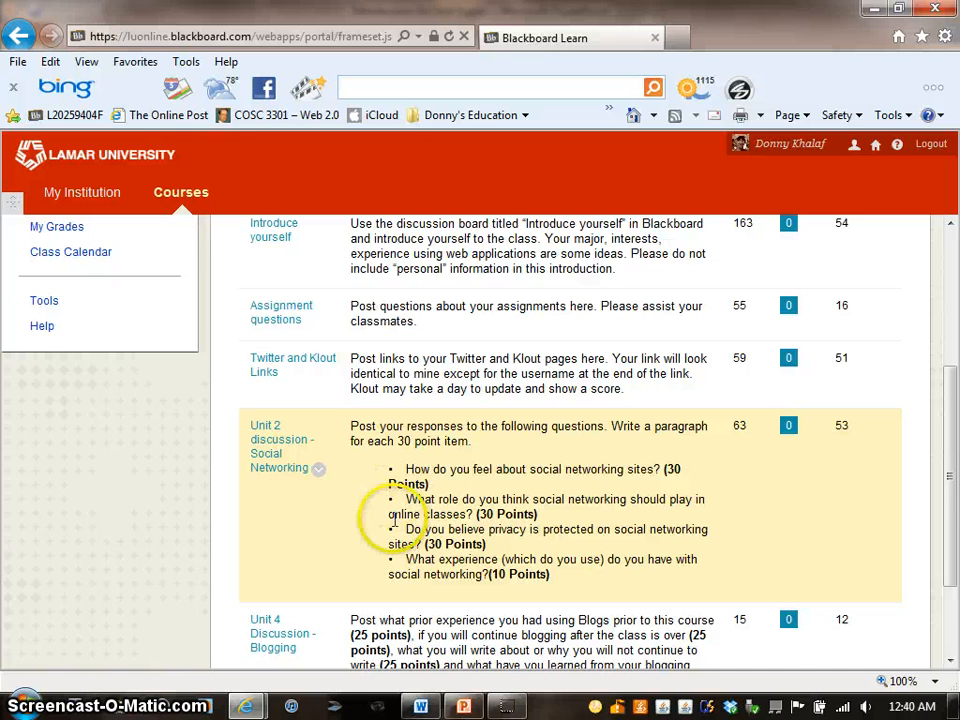
{"action": "scroll", "scroll_direction": "down", "scroll_amount": 3}
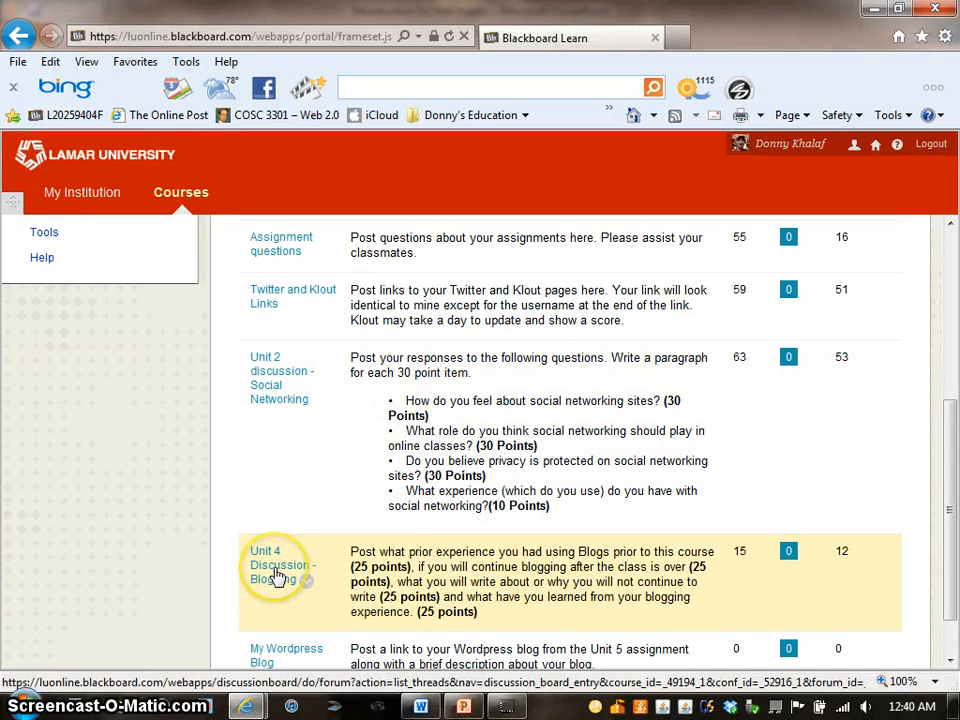
Enter the Unit 4 Discussion - Blogging forum and review its thread list.
{"action": "left_click", "coordinate": [280, 564]}
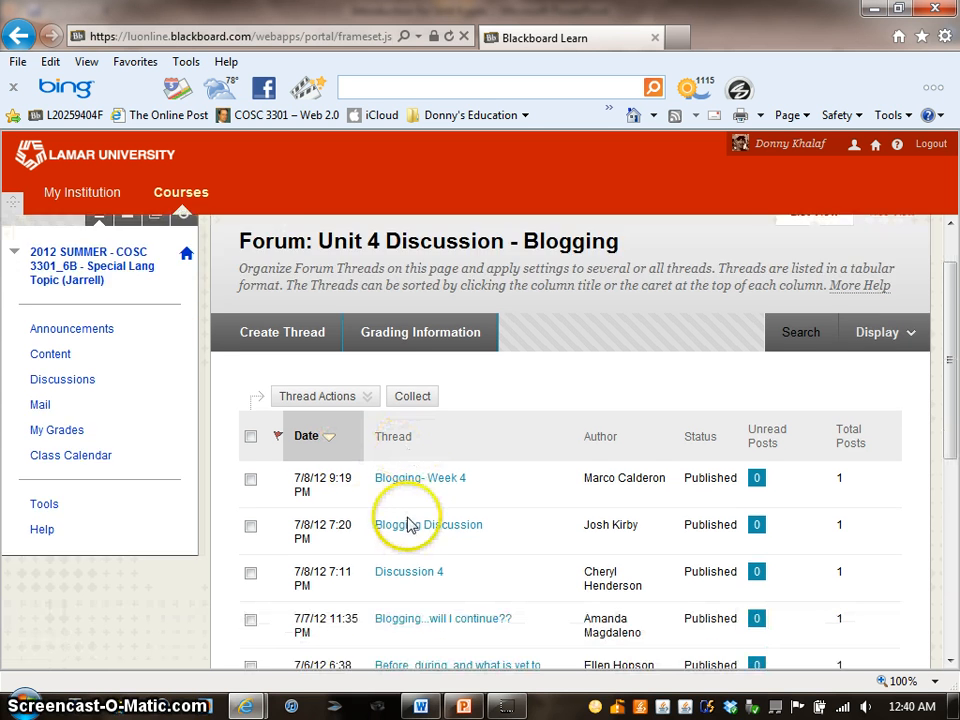
{"action": "scroll", "scroll_direction": "down", "scroll_amount": 3}
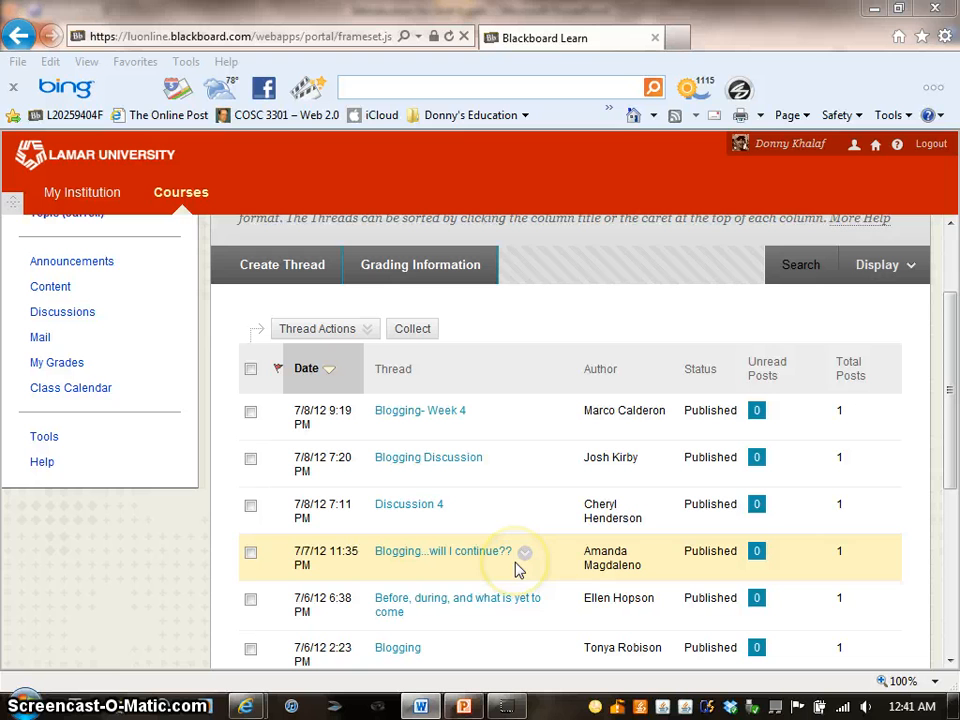
{"action": "mouse_move", "coordinate": [480, 536]}
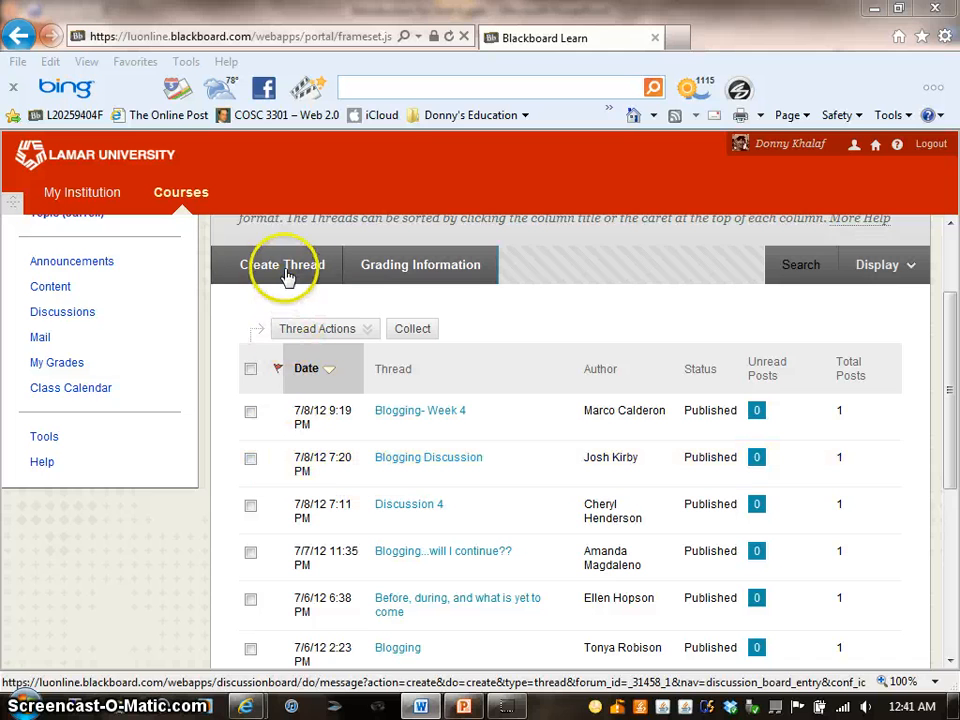
Create a new thread, bringing up the empty Create Thread form.
{"action": "left_click", "coordinate": [284, 264]}
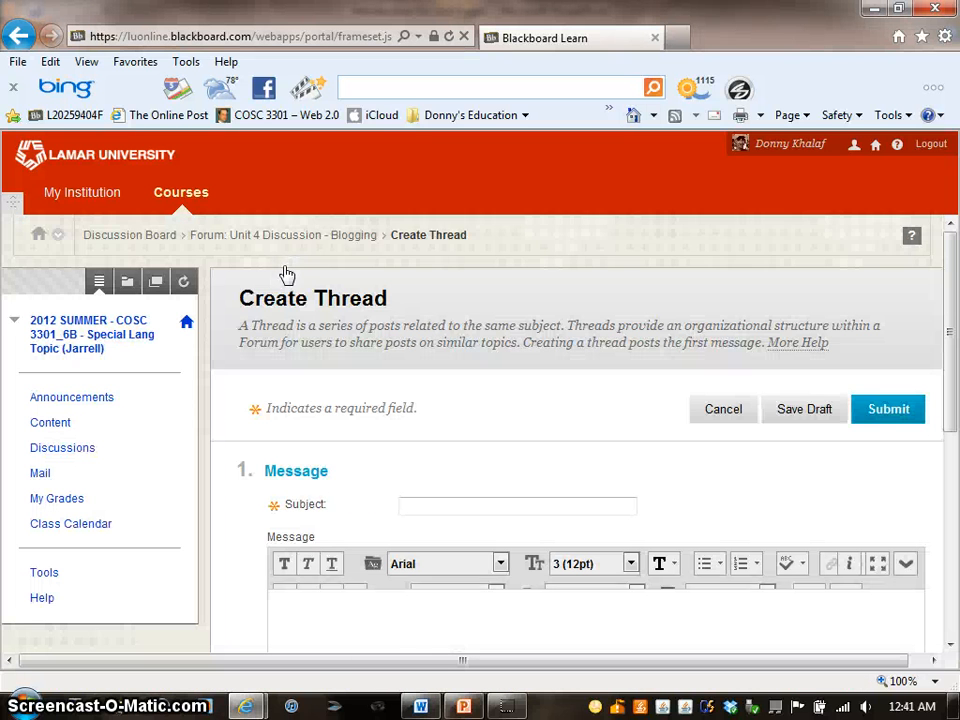
{"action": "mouse_move", "coordinate": [530, 490]}
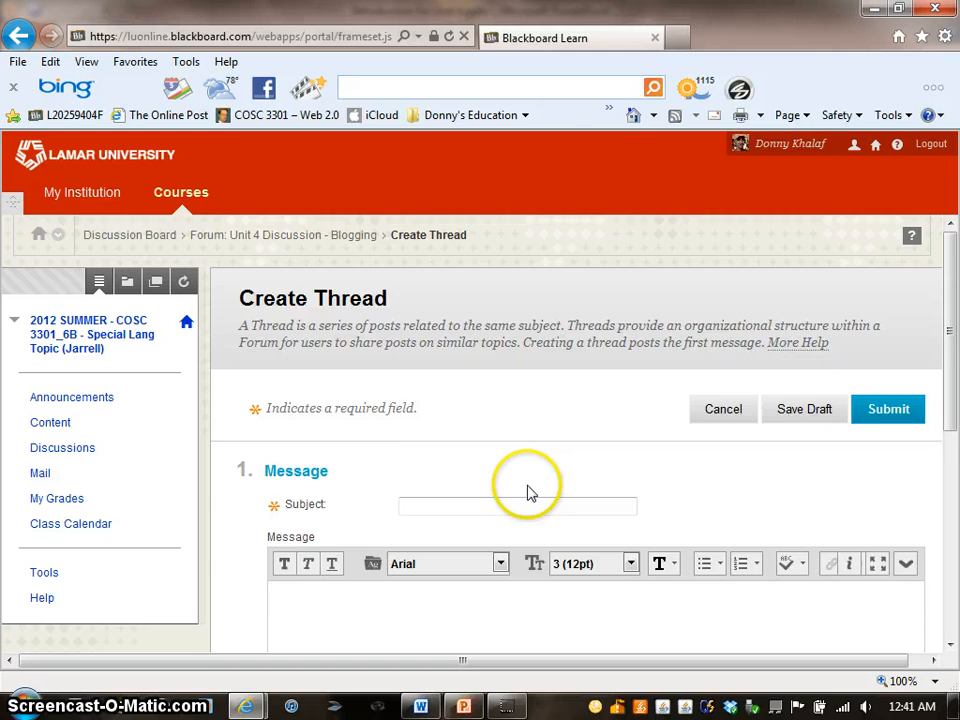
{"action": "scroll", "scroll_direction": "down", "scroll_amount": 3}
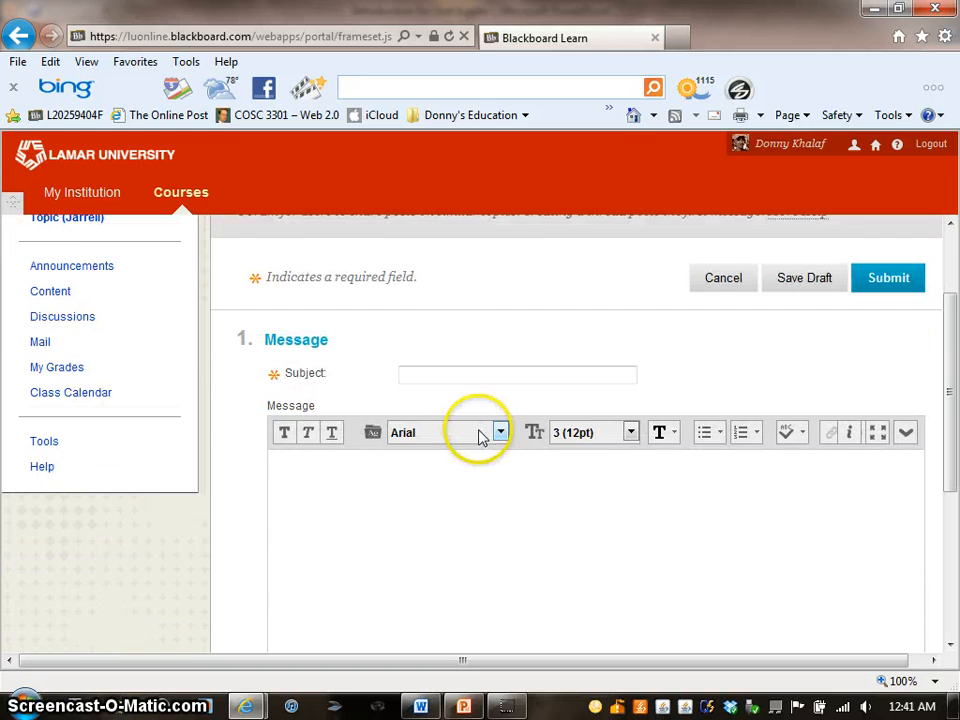
{"action": "scroll", "scroll_direction": "down", "scroll_amount": 3}
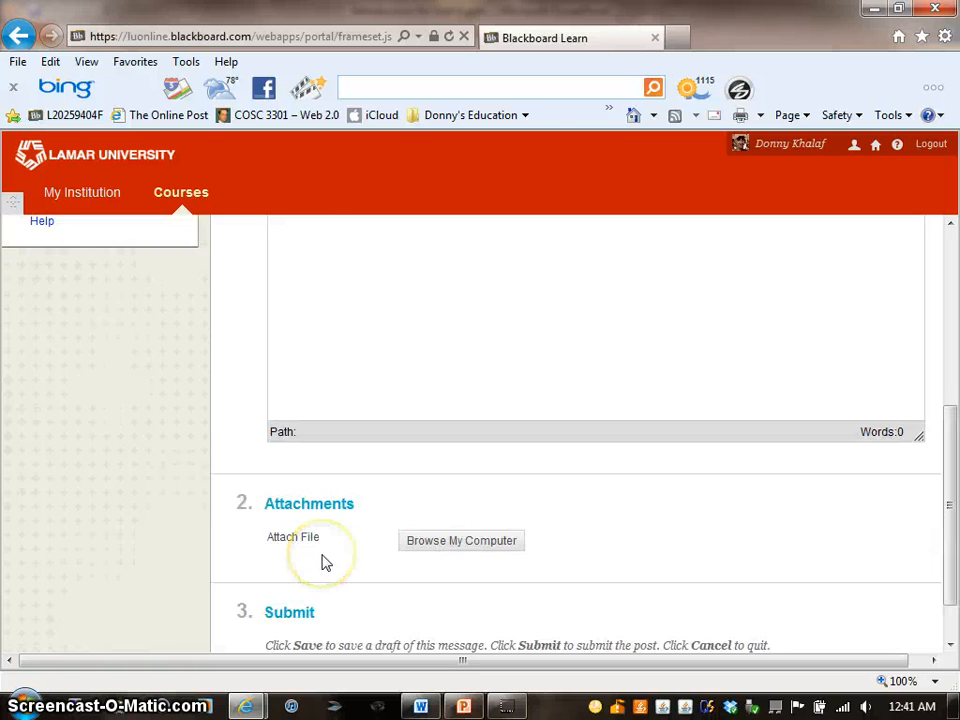
{"action": "scroll", "scroll_direction": "up", "scroll_amount": 3}
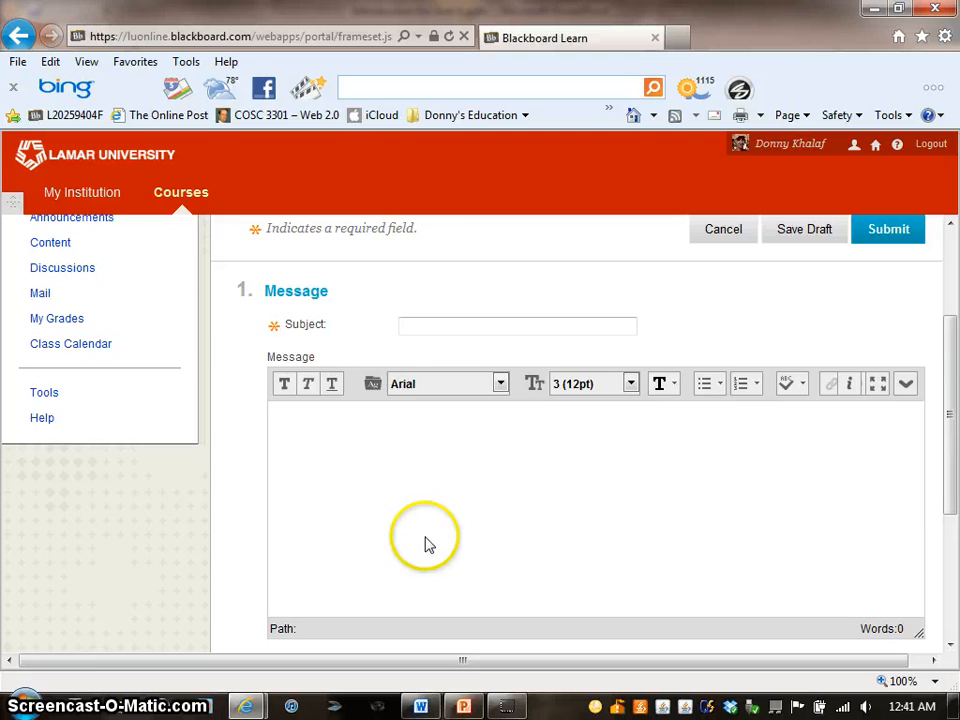
{"action": "scroll", "scroll_direction": "up", "scroll_amount": 3}
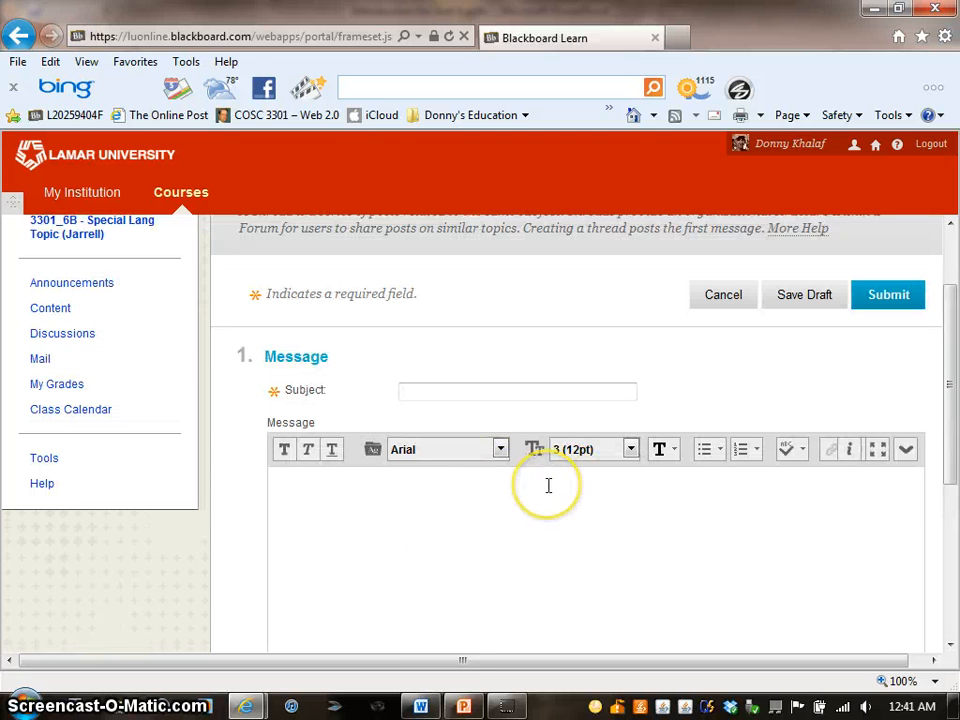
{"action": "mouse_move", "coordinate": [548, 486]}
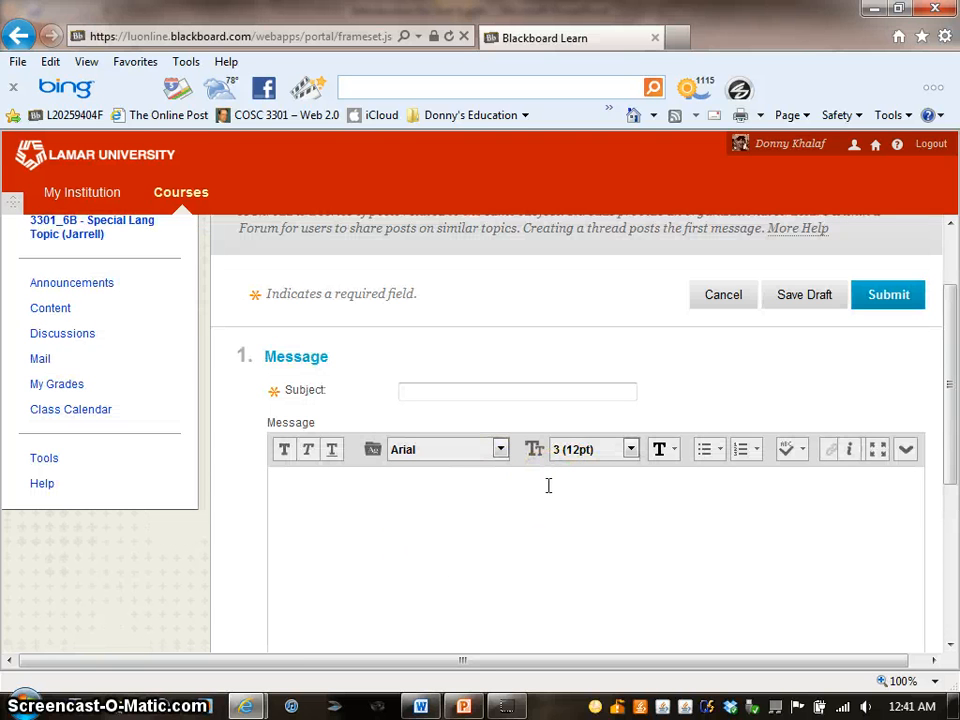
{"action": "mouse_move", "coordinate": [572, 538]}
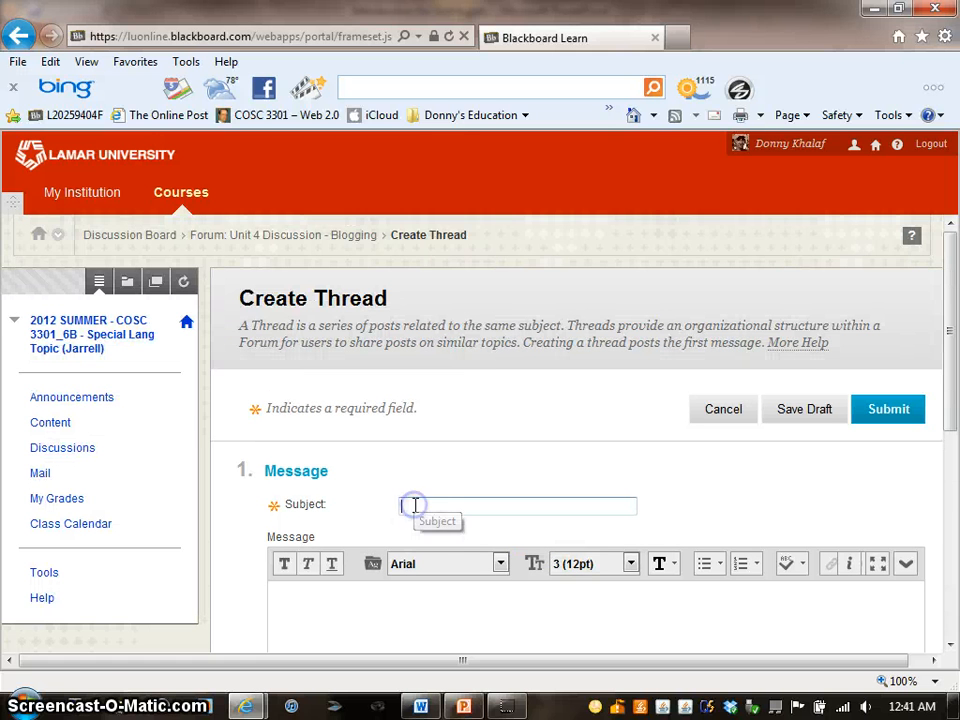
Set the subject to 'Blogging' and answer Yes to the Web 2.0 and Blogging questions.
{"action": "type", "text": "Blogging"}
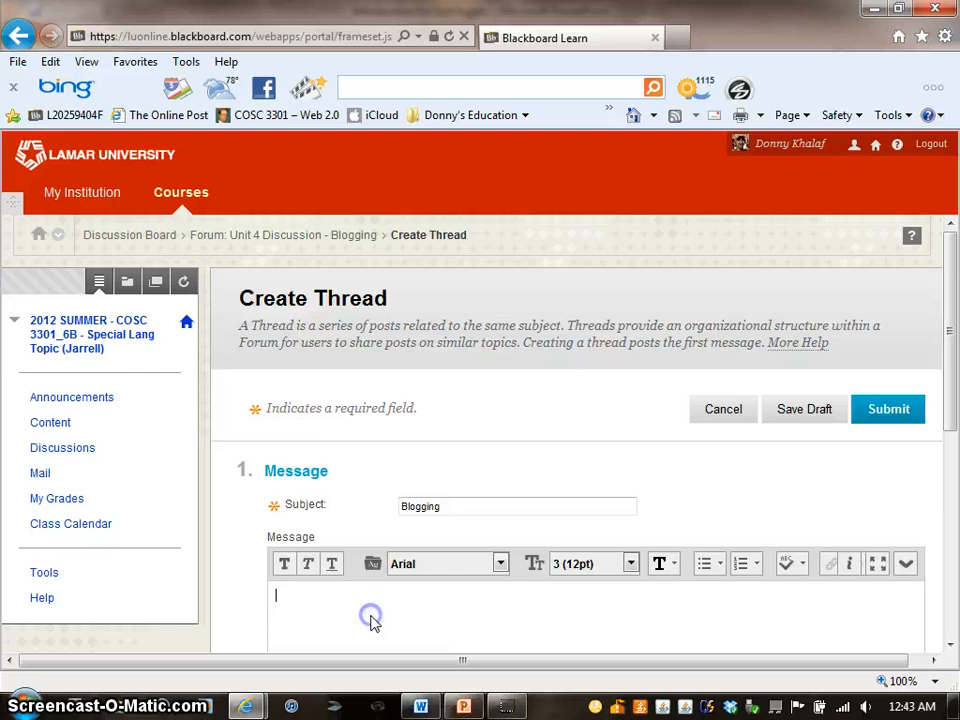
{"action": "scroll", "scroll_direction": "down", "scroll_amount": 3}
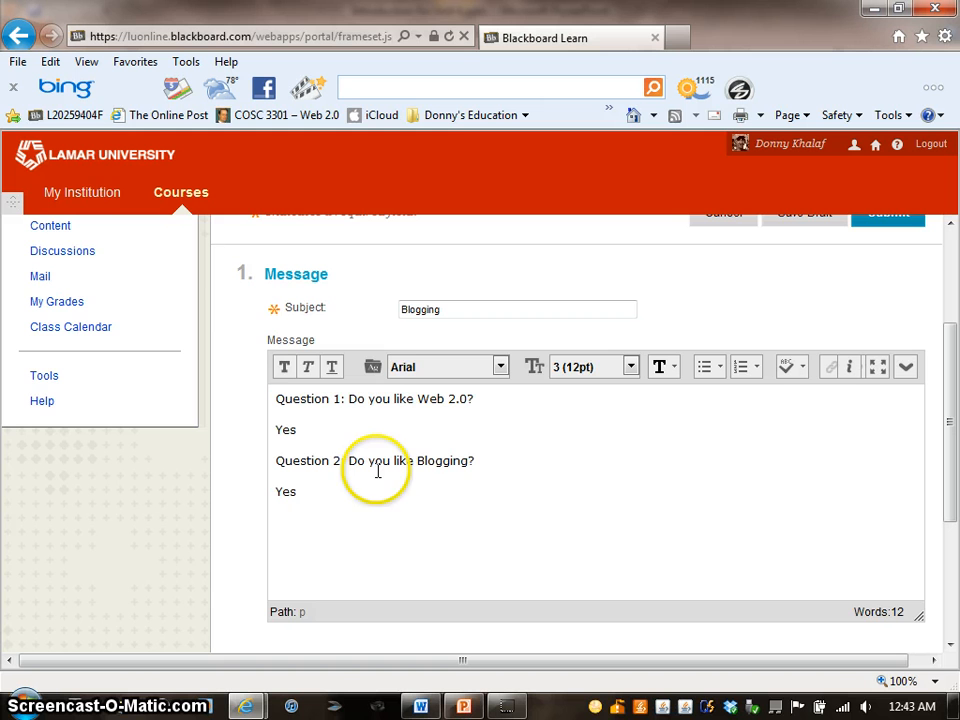
{"action": "scroll", "scroll_direction": "down", "scroll_amount": 3}
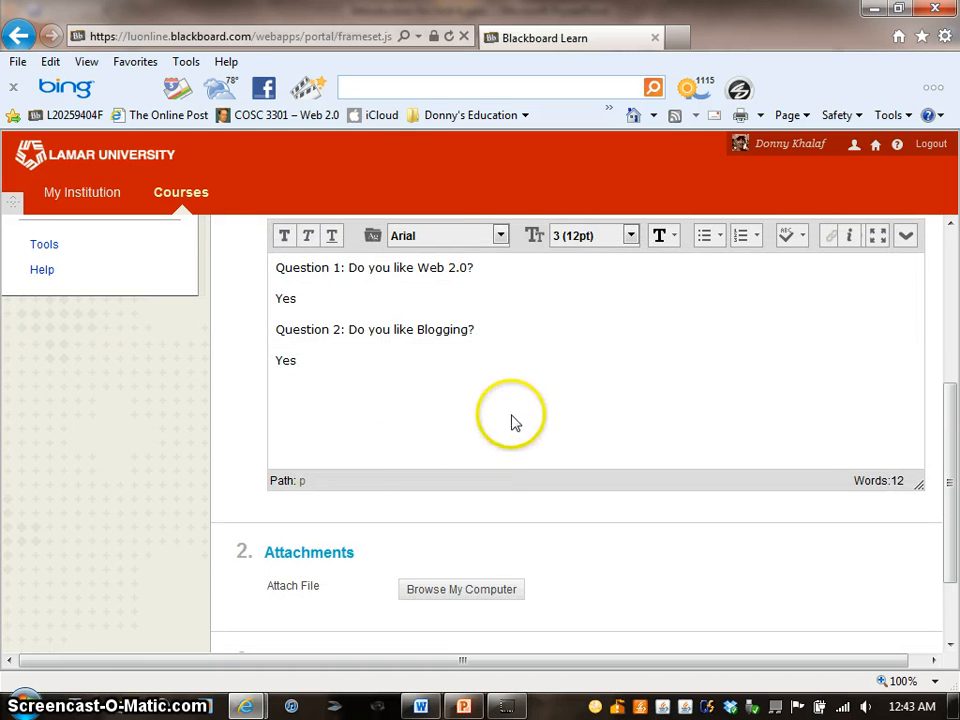
Attach 'Unit 4 Discussion - Prof Jarrell is cool.docx' from the Desktop.
{"action": "left_click", "coordinate": [460, 588]}
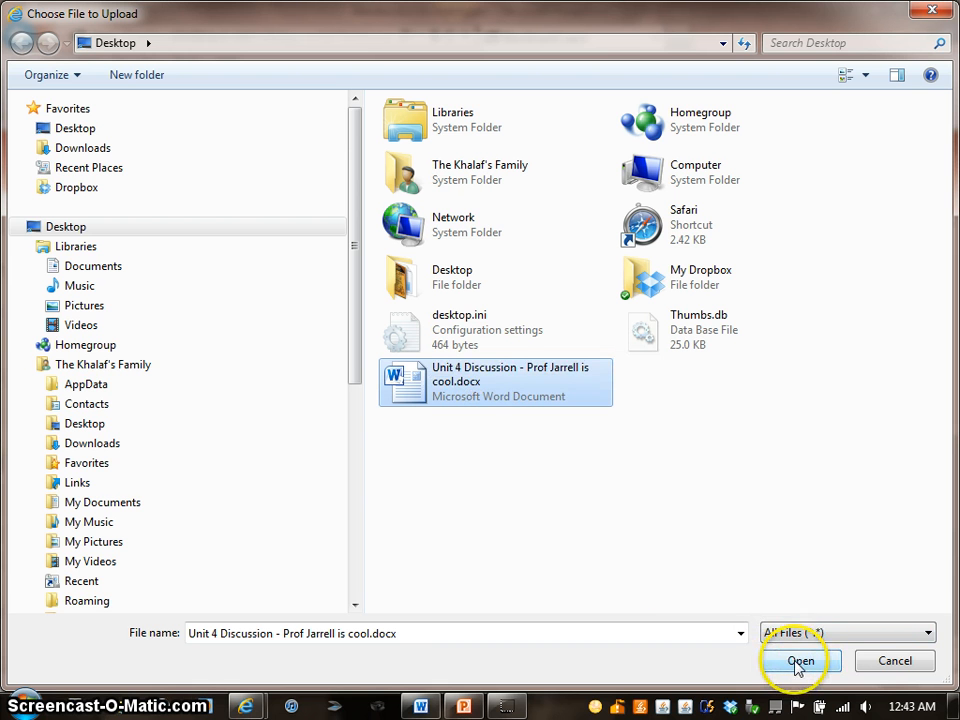
{"action": "left_click", "coordinate": [800, 660]}
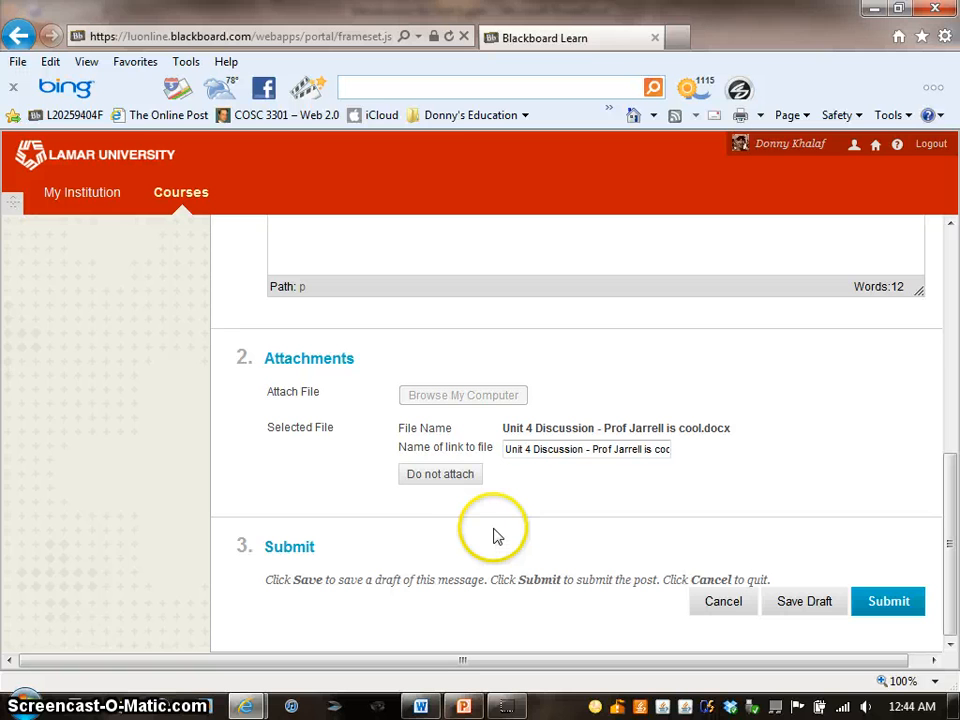
{"action": "mouse_move", "coordinate": [488, 540]}
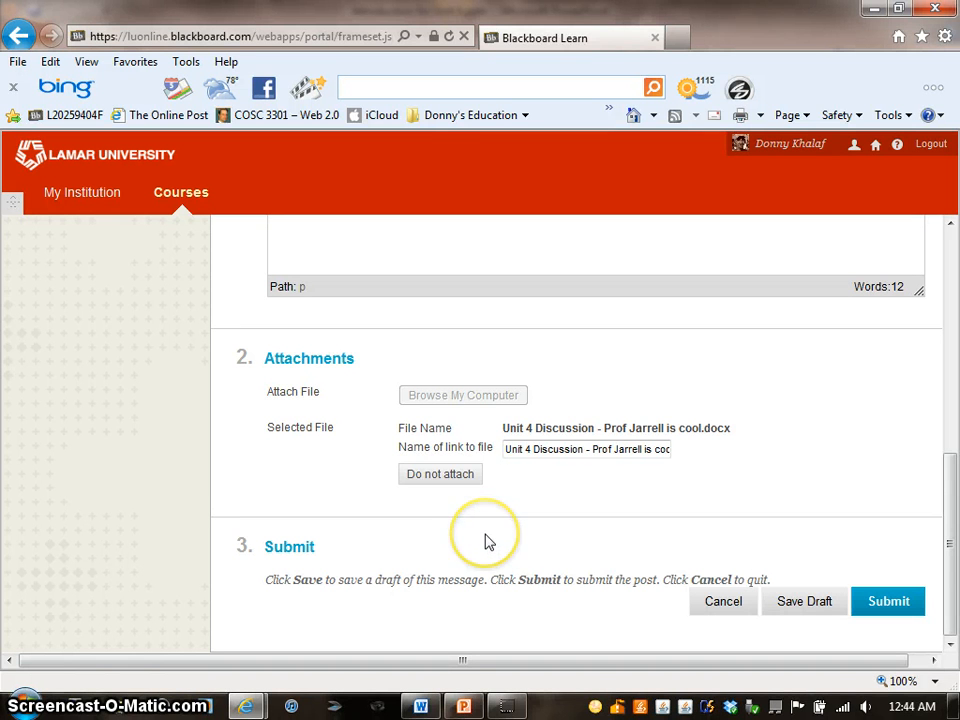
{"action": "mouse_move", "coordinate": [488, 540]}
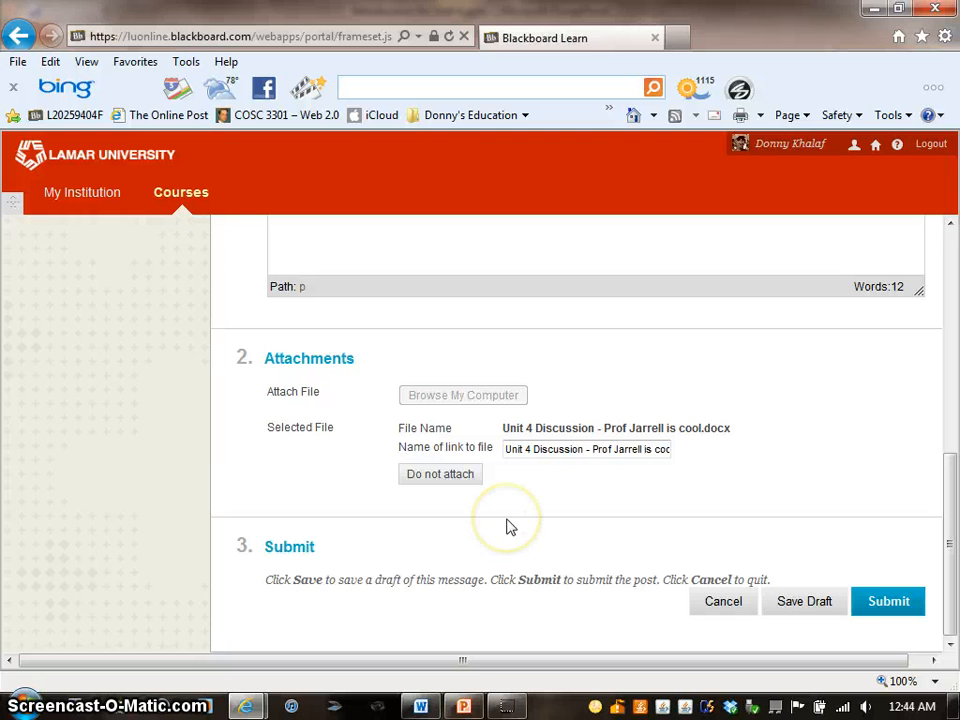
{"action": "mouse_move", "coordinate": [764, 578]}
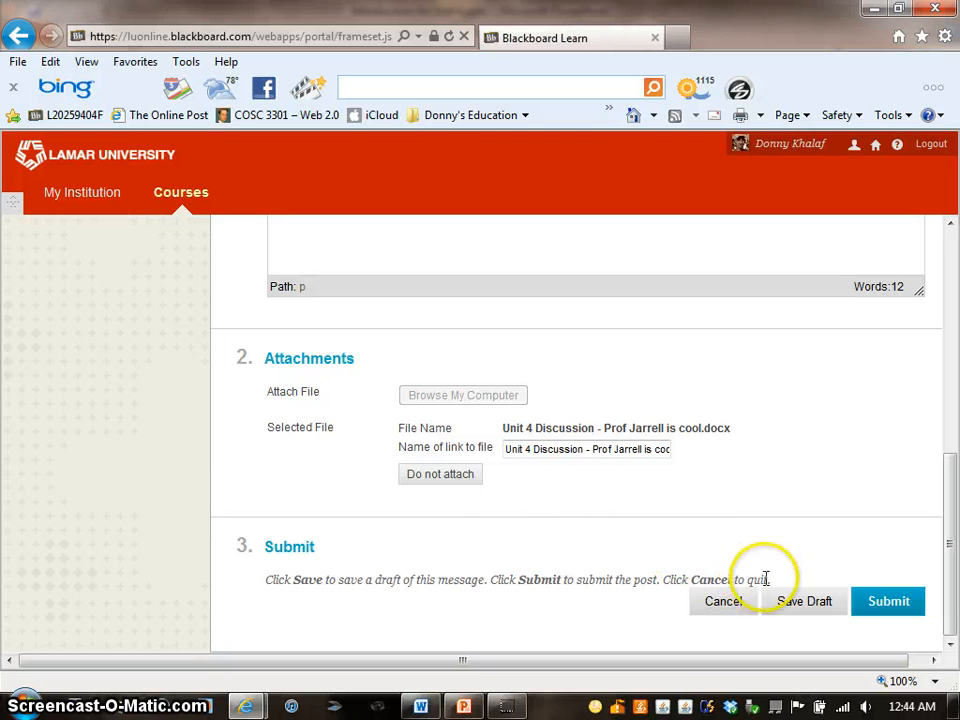
{"action": "mouse_move", "coordinate": [804, 600]}
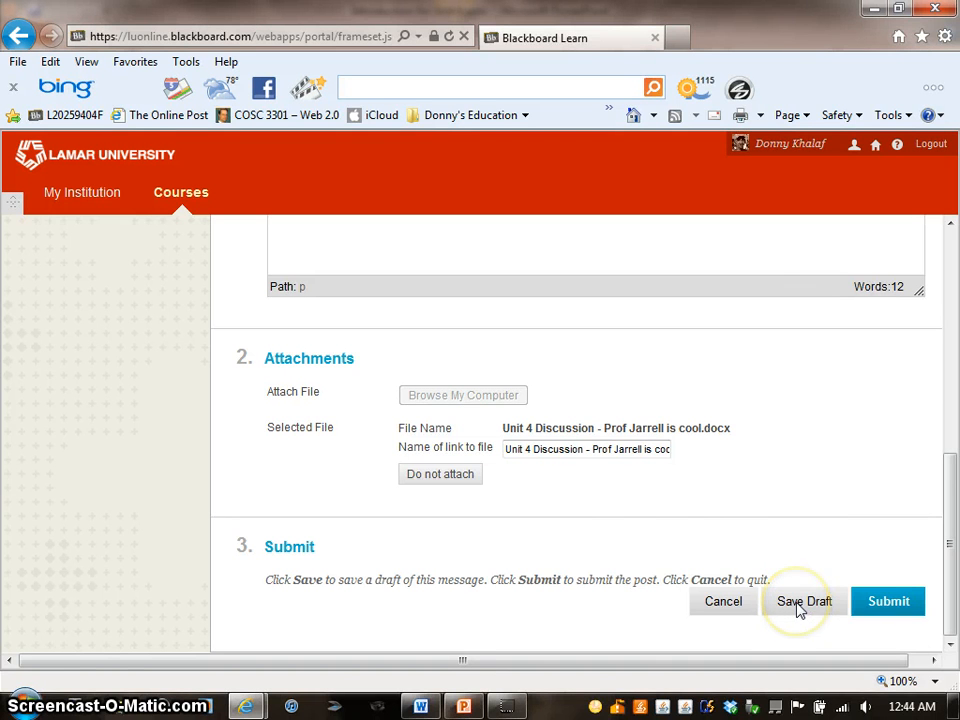
{"action": "scroll", "scroll_direction": "up", "scroll_amount": 3}
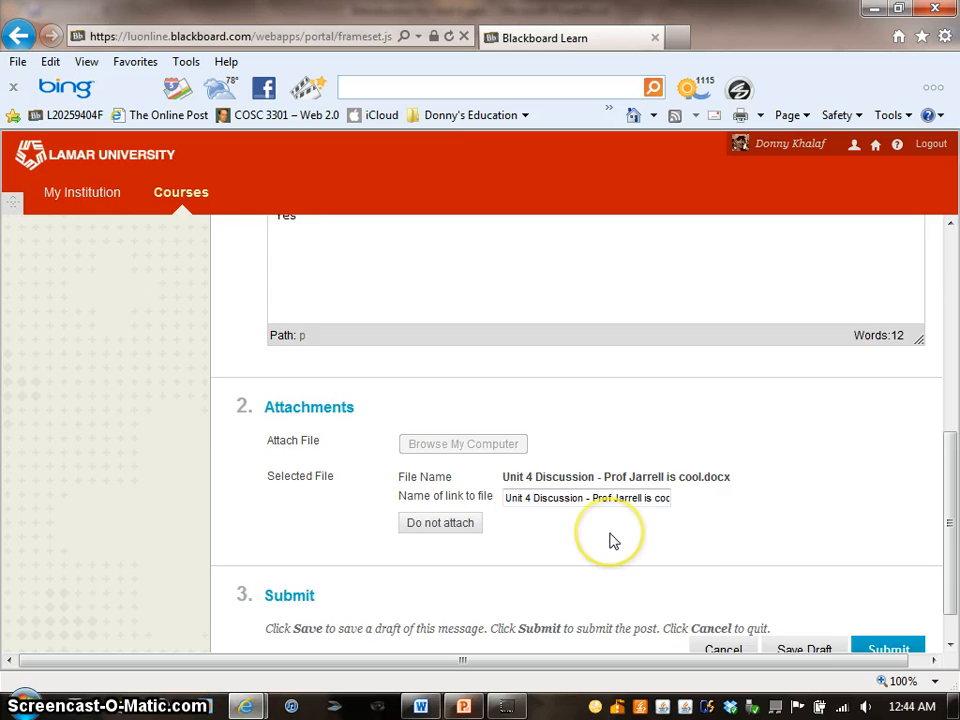
{"action": "scroll", "scroll_direction": "up", "scroll_amount": 3}
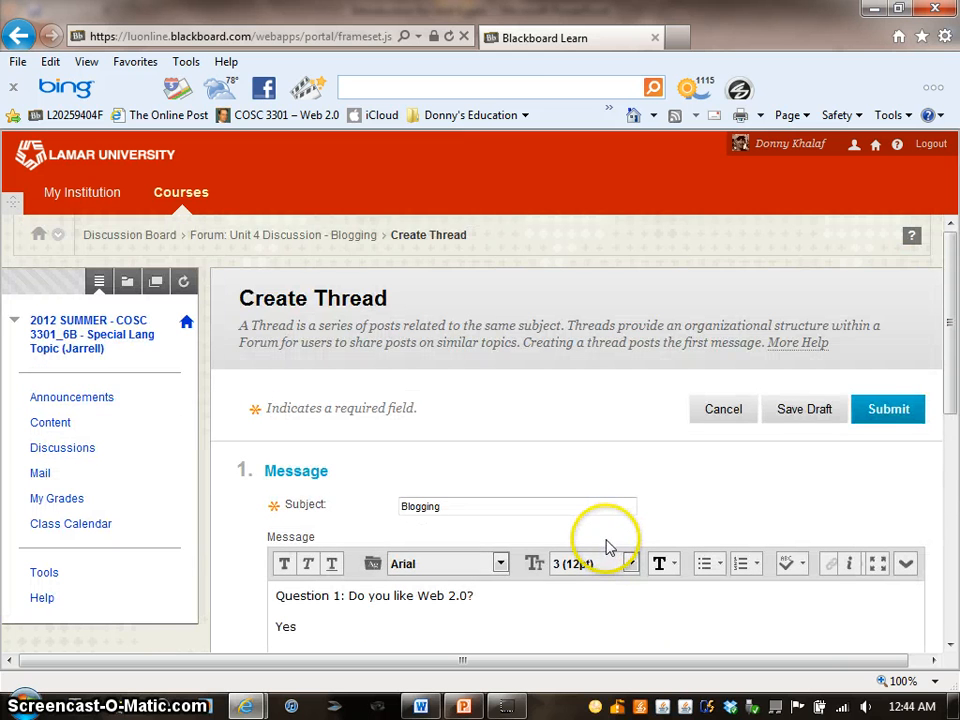
{"action": "scroll", "scroll_direction": "down", "scroll_amount": 3}
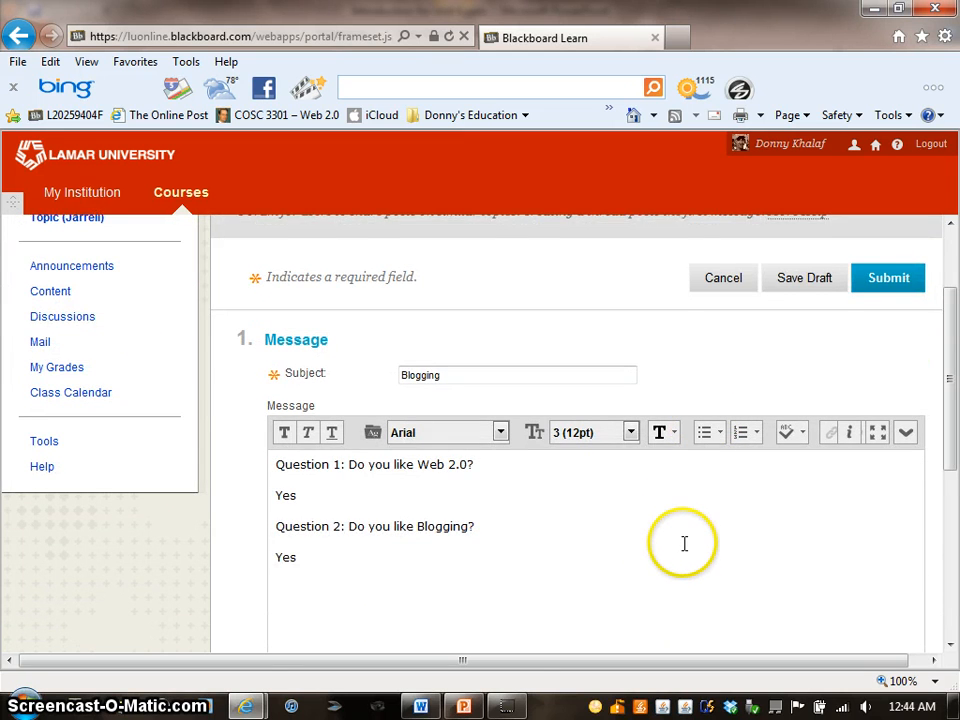
{"action": "scroll", "scroll_direction": "down", "scroll_amount": 3}
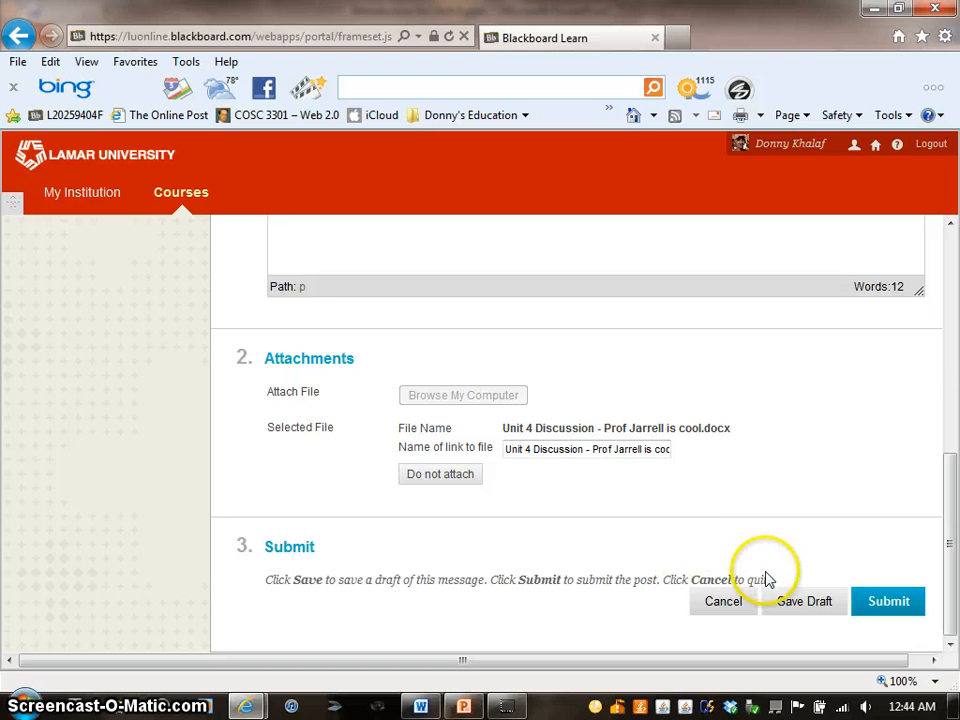
{"action": "mouse_move", "coordinate": [804, 600]}
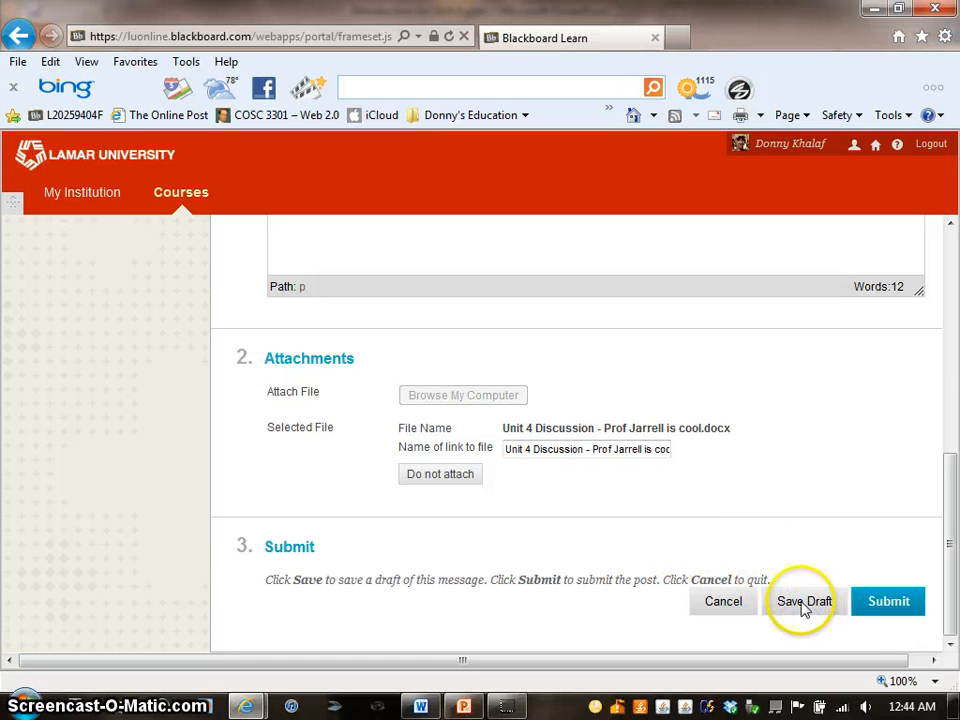
{"action": "mouse_move", "coordinate": [818, 584]}
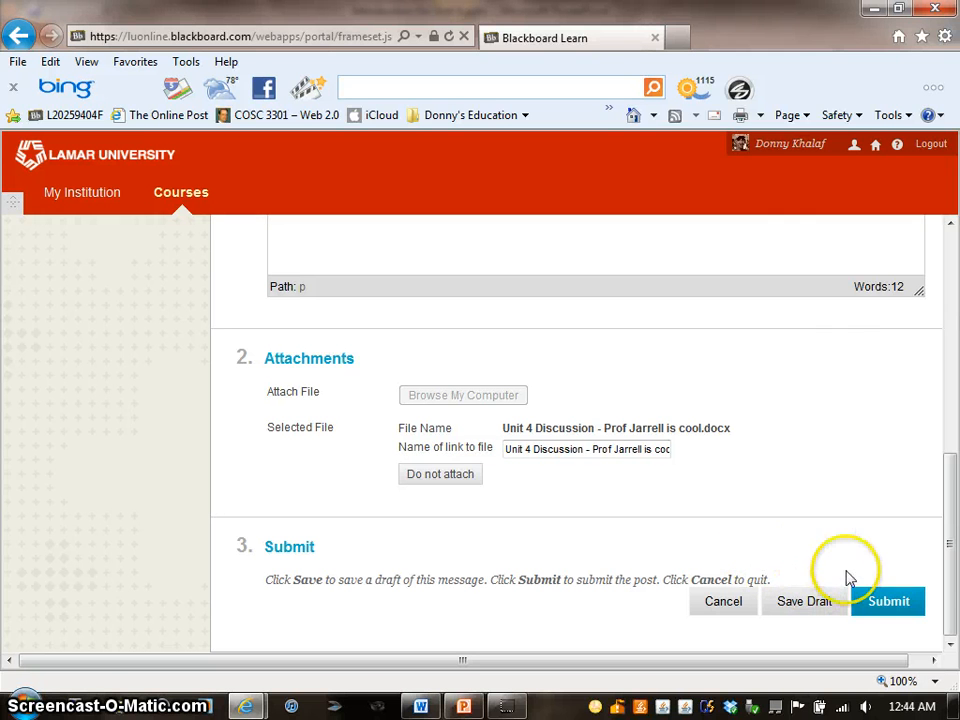
{"action": "mouse_move", "coordinate": [888, 600]}
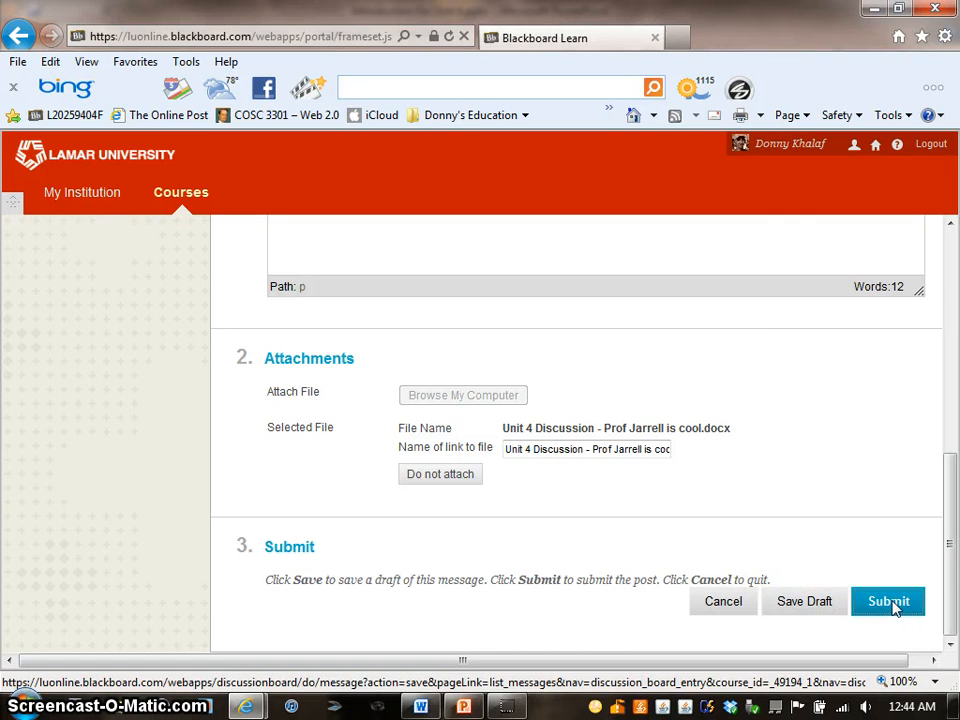
Submit the Blogging thread and confirm it tops the forum's thread list.
{"action": "left_click", "coordinate": [888, 600]}
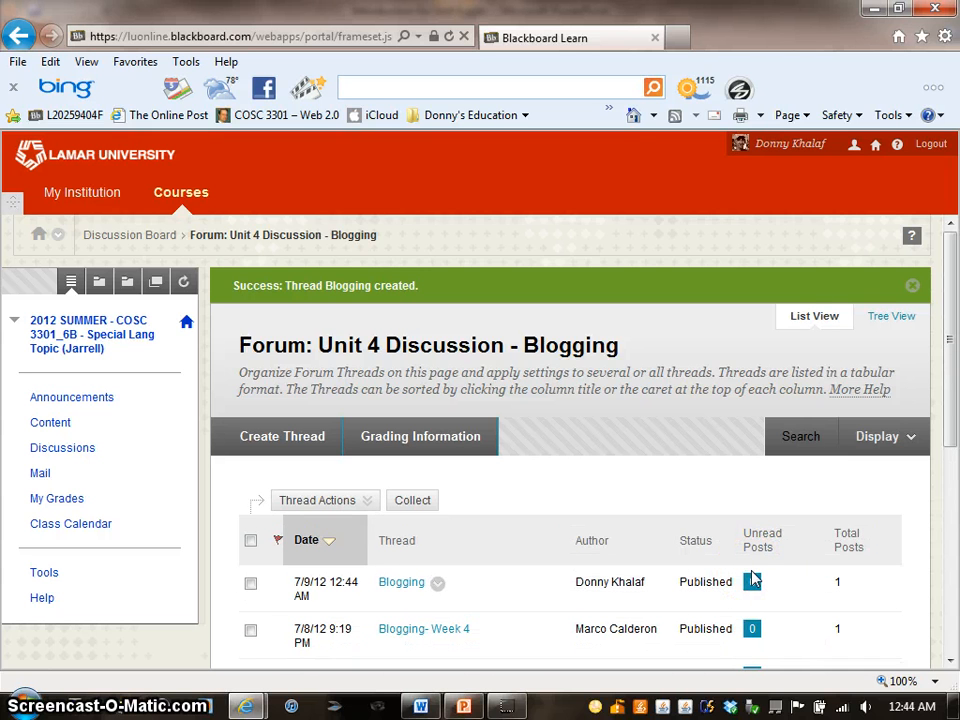
{"action": "mouse_move", "coordinate": [658, 530]}
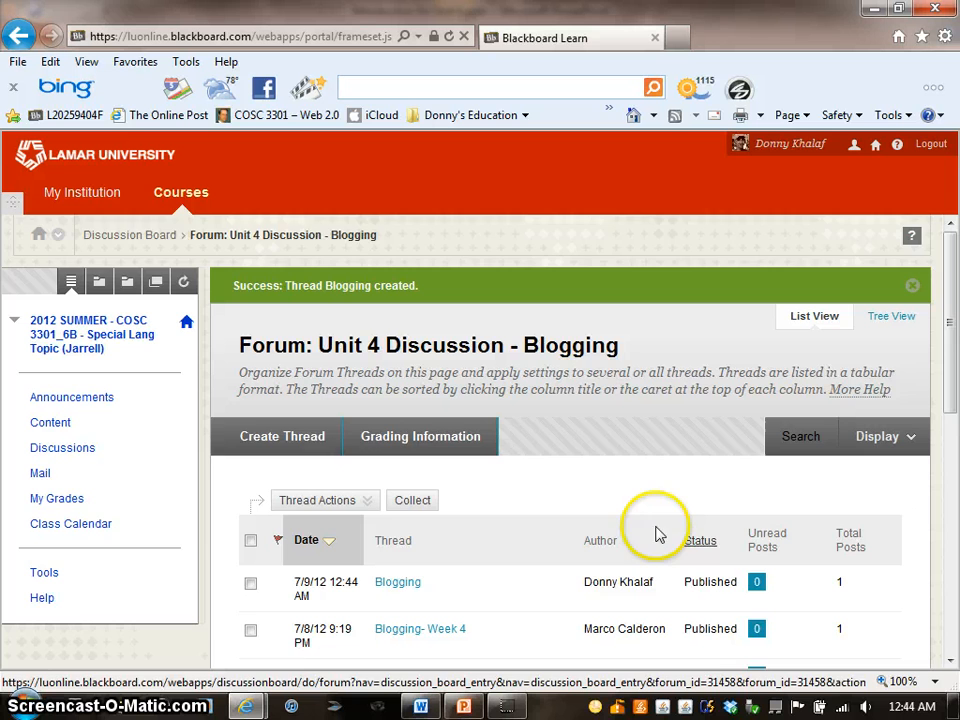
{"action": "scroll", "scroll_direction": "down", "scroll_amount": 3}
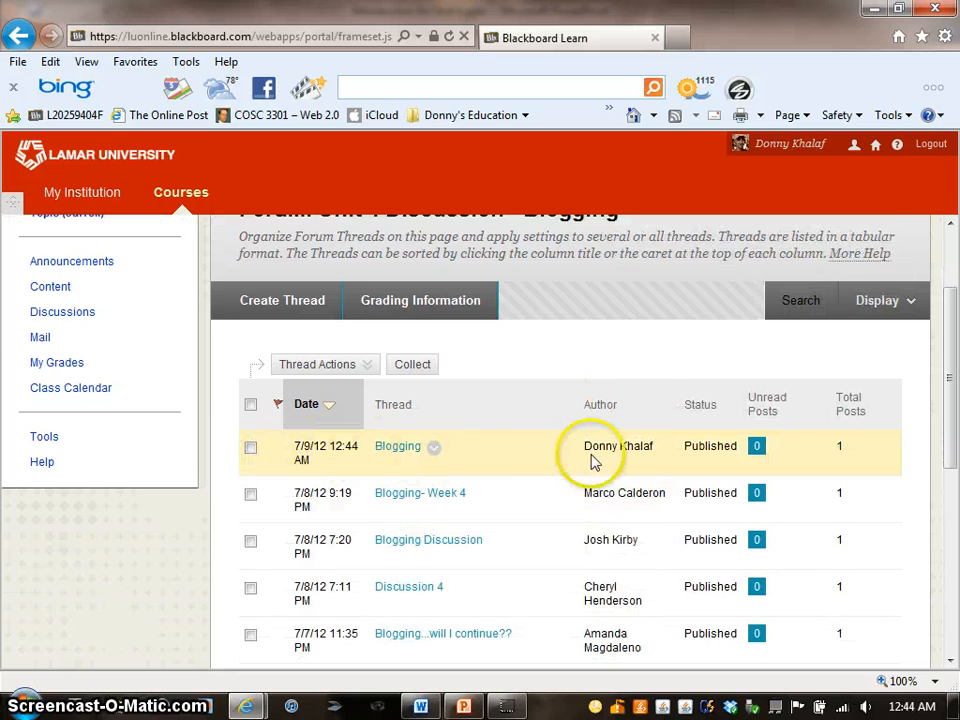
{"action": "mouse_move", "coordinate": [596, 476]}
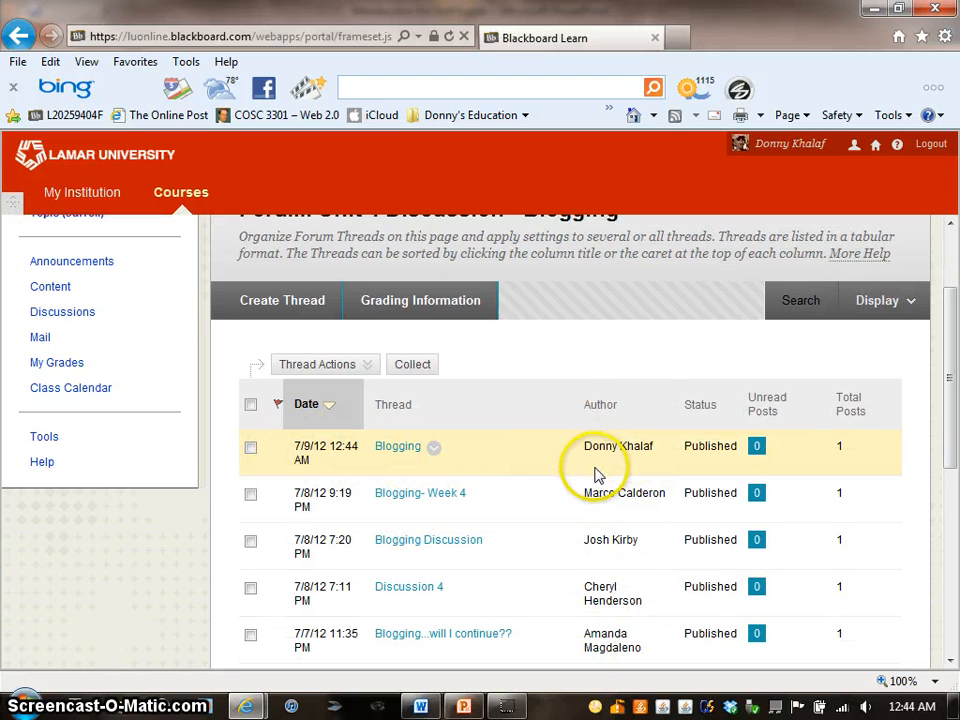
{"action": "scroll", "scroll_direction": "down", "scroll_amount": 3}
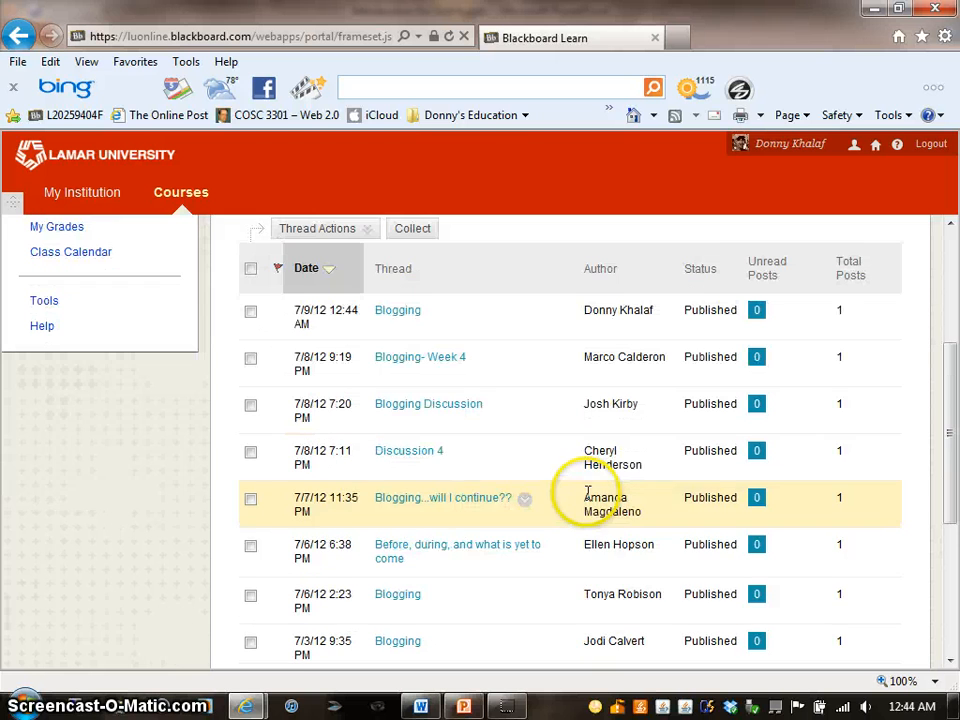
{"action": "mouse_move", "coordinate": [464, 706]}
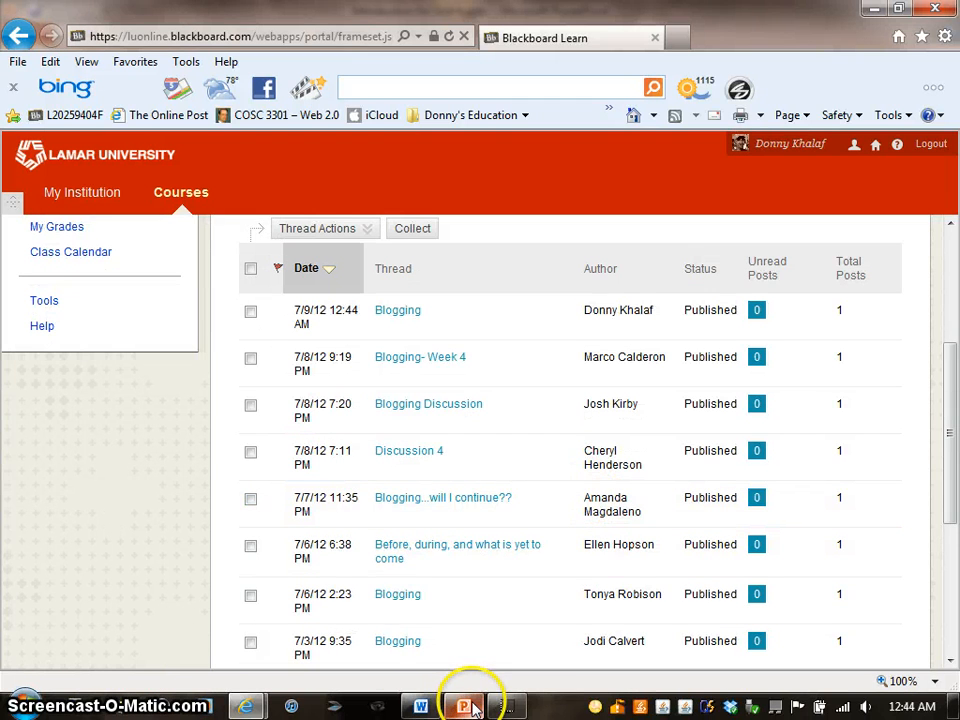